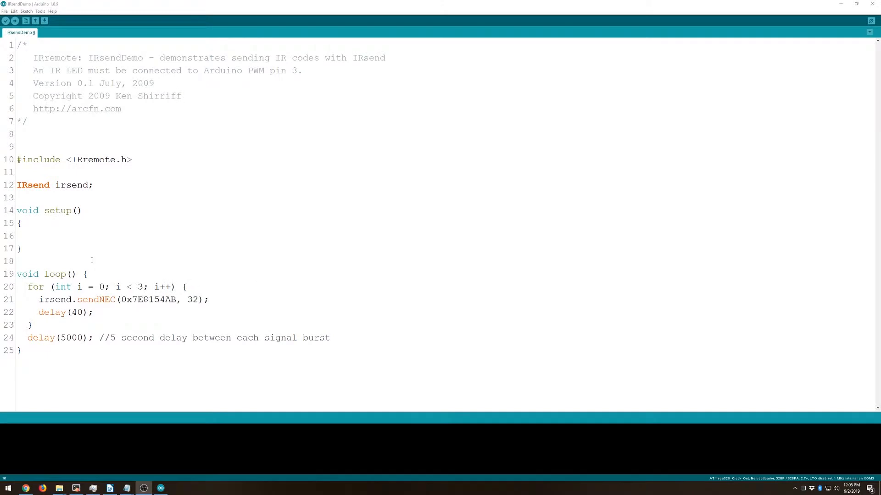
{"action": "mouse_move", "coordinate": [113, 184]}
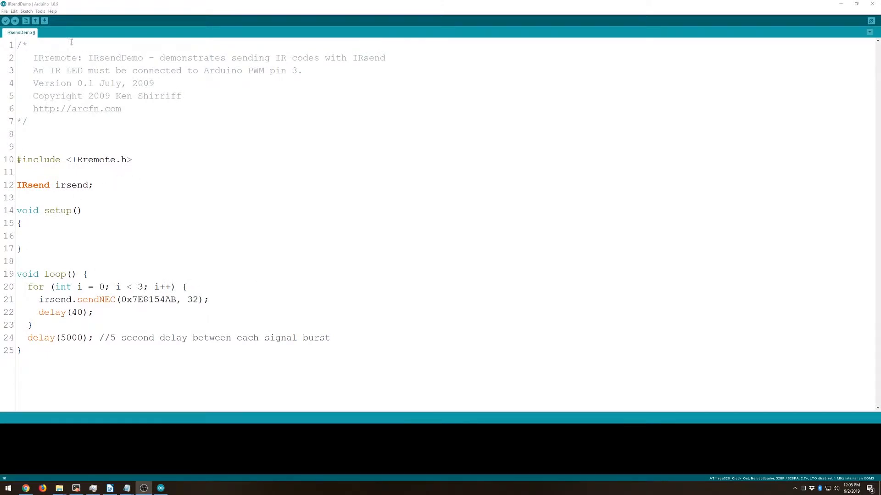
- Show the Tools settings: ATmega328_Clock_Out board, 1 MHz internal clock, no bootloader
{"action": "left_click", "coordinate": [39, 11]}
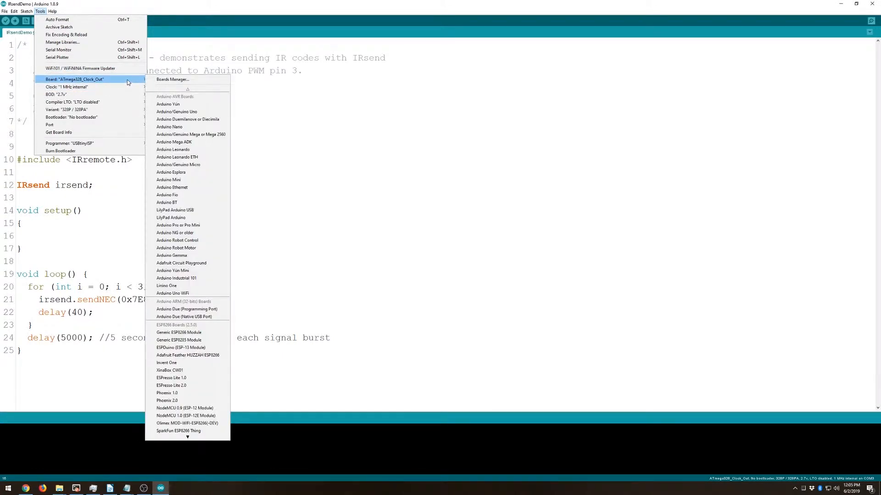
{"action": "mouse_move", "coordinate": [66, 87]}
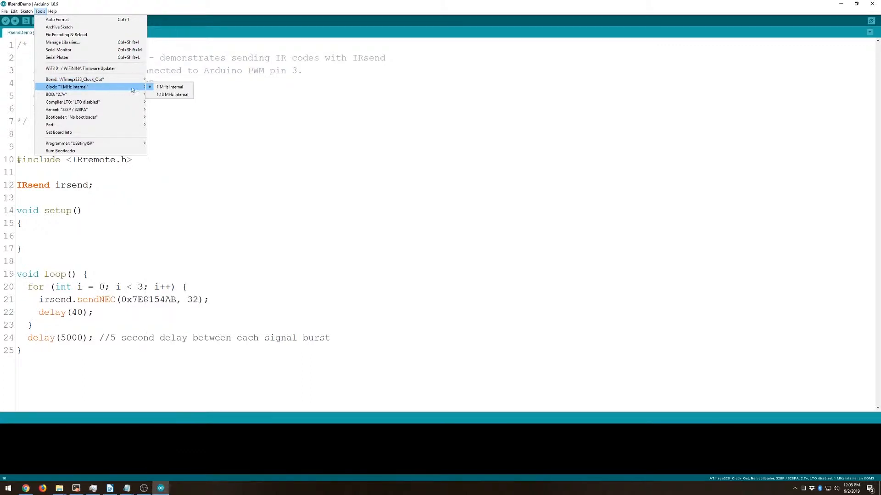
{"action": "mouse_move", "coordinate": [112, 89]}
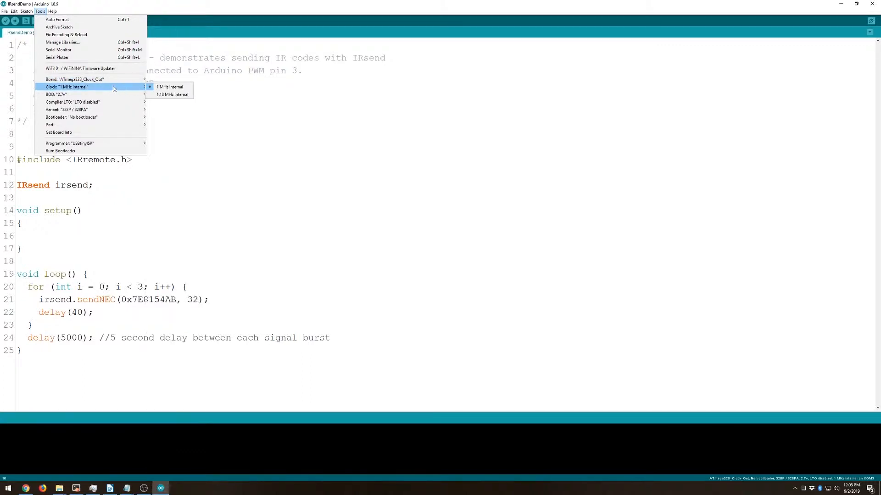
{"action": "mouse_move", "coordinate": [56, 94]}
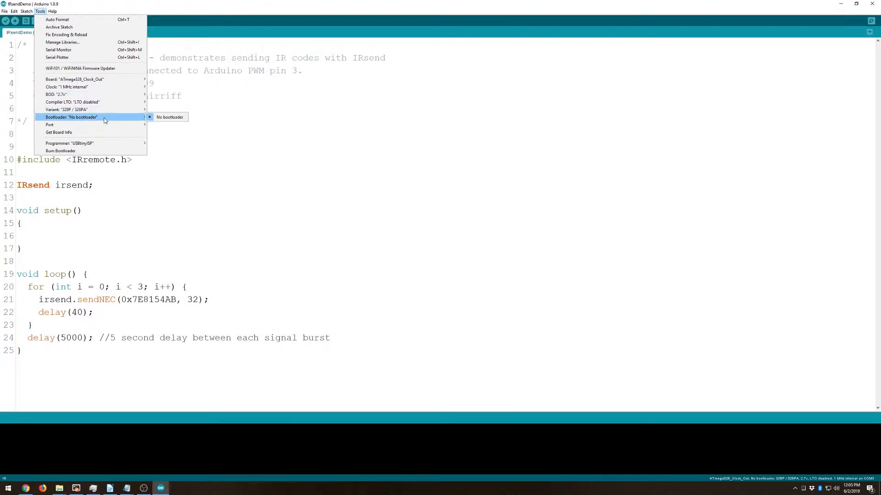
{"action": "mouse_move", "coordinate": [94, 3]}
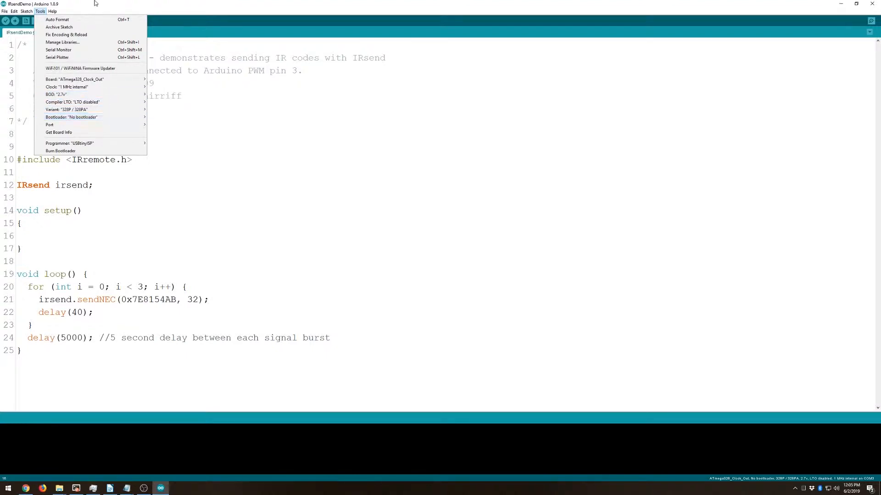
- Compile and upload the IRsendDemo sketch through the USBtinyISP programmer
{"action": "left_click", "coordinate": [118, 145]}
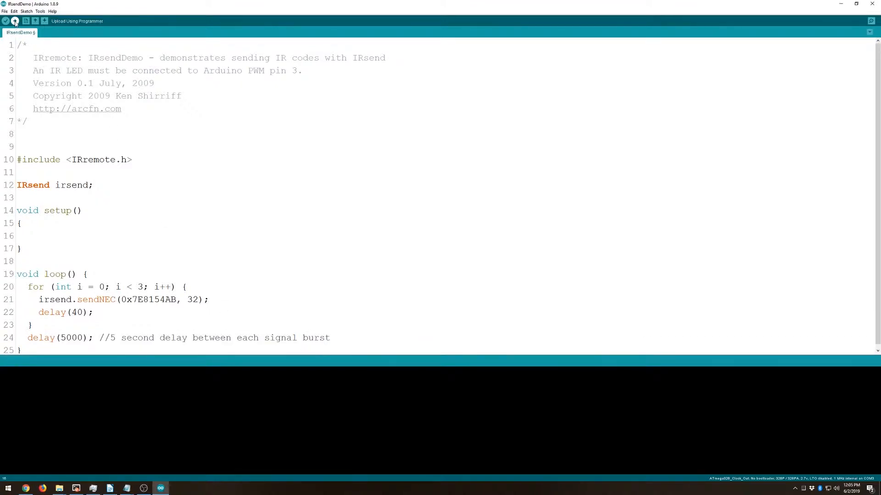
{"action": "left_click", "coordinate": [14, 21]}
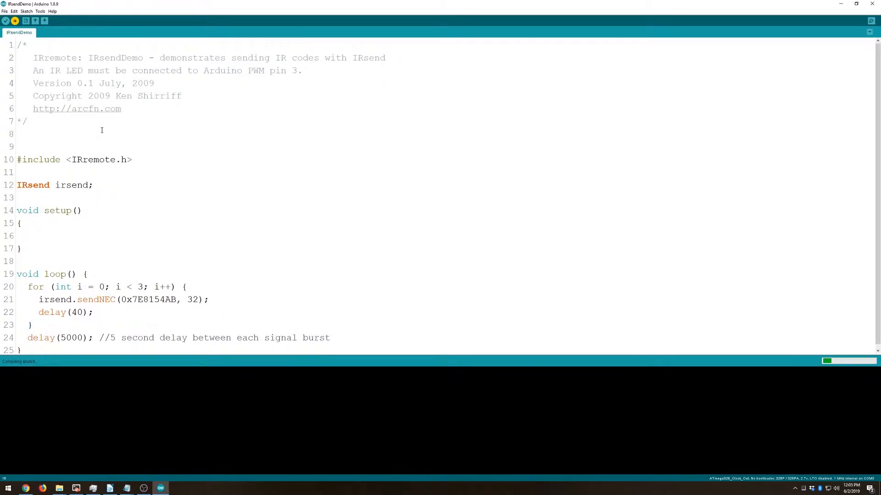